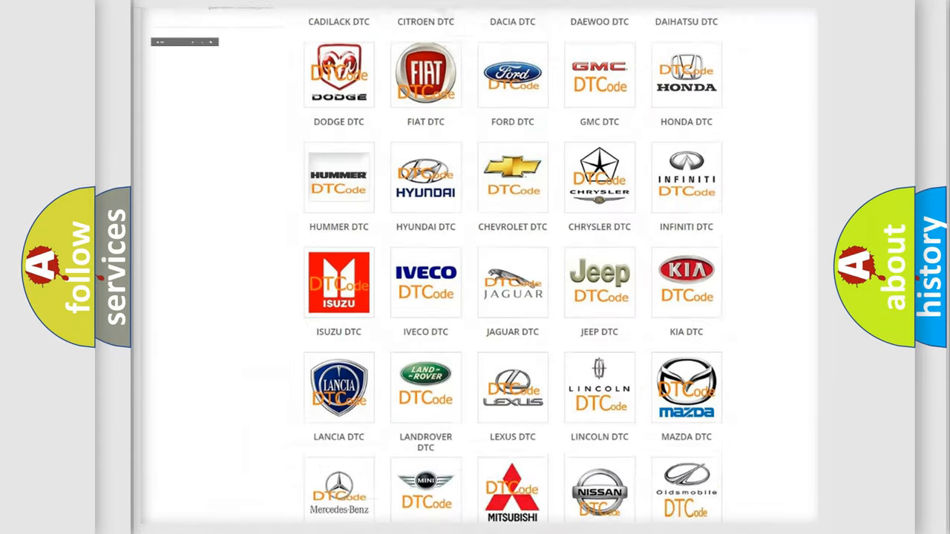
Open the Jeep DTC page from the subcategory grid and scroll through its trouble-code list.
scroll("up", 3)
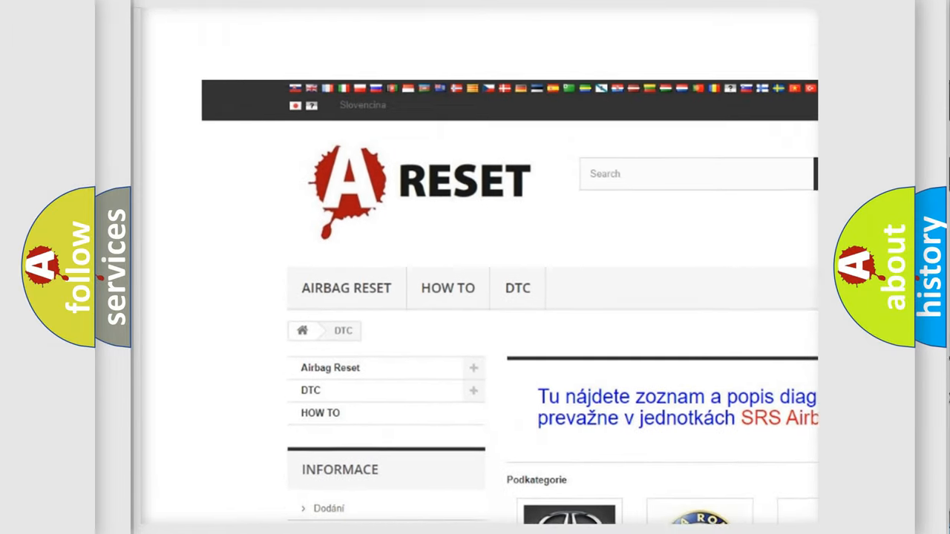
scroll("up", 3)
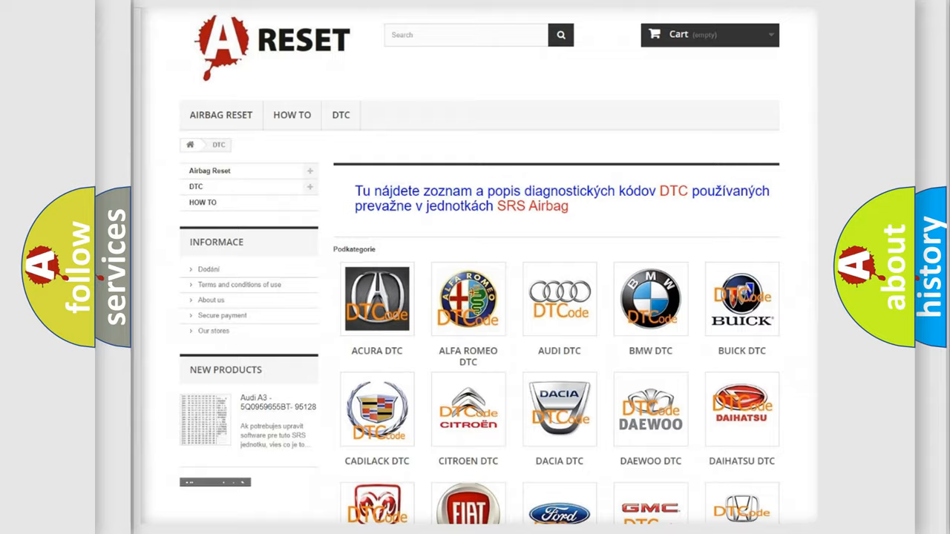
scroll("down", 3)
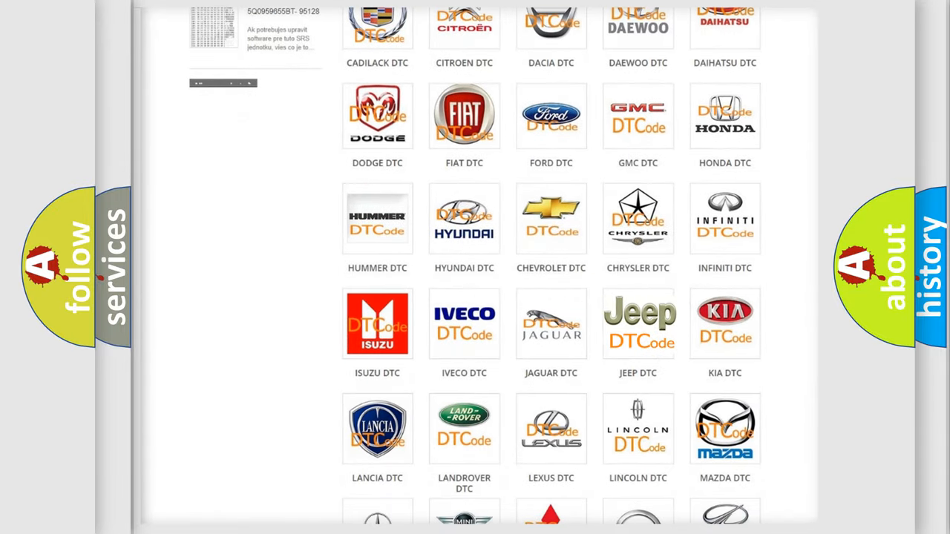
left_click(637, 323)
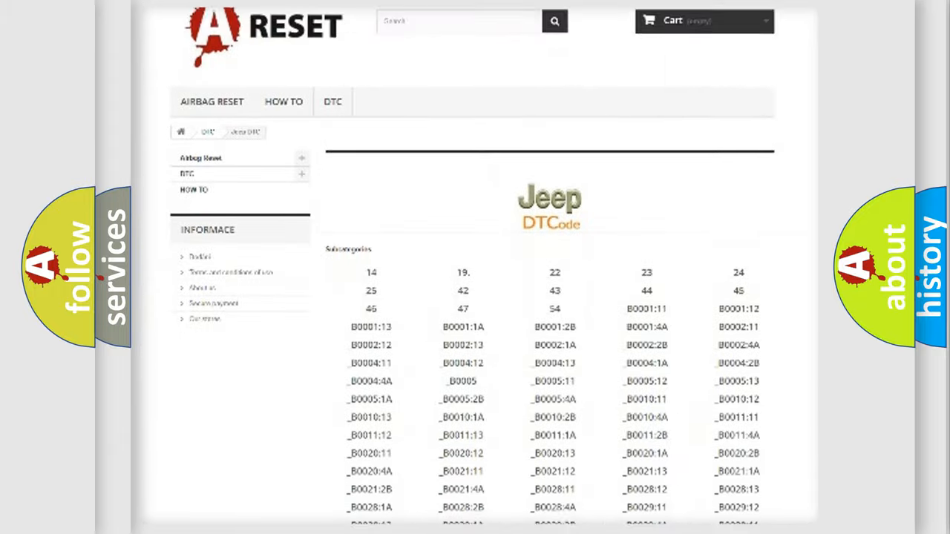
scroll("down", 3)
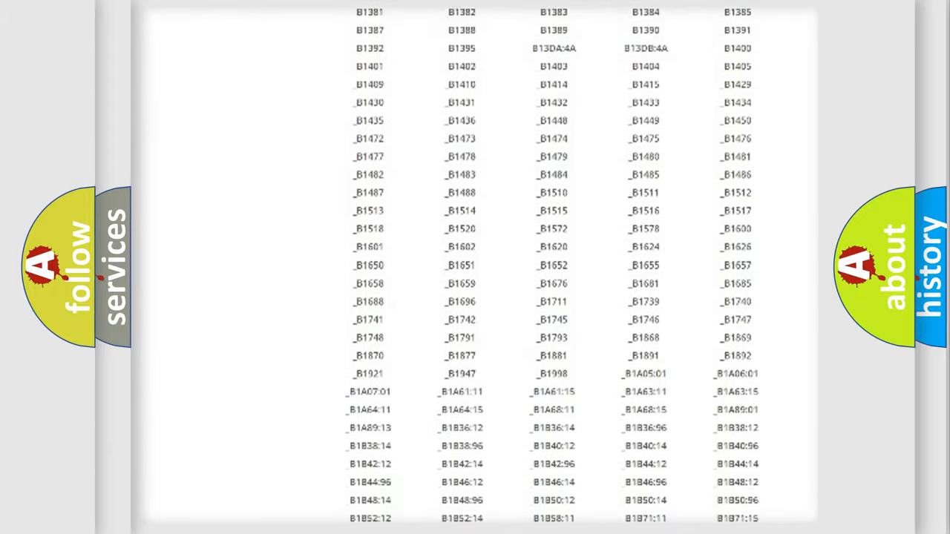
scroll("up", 3)
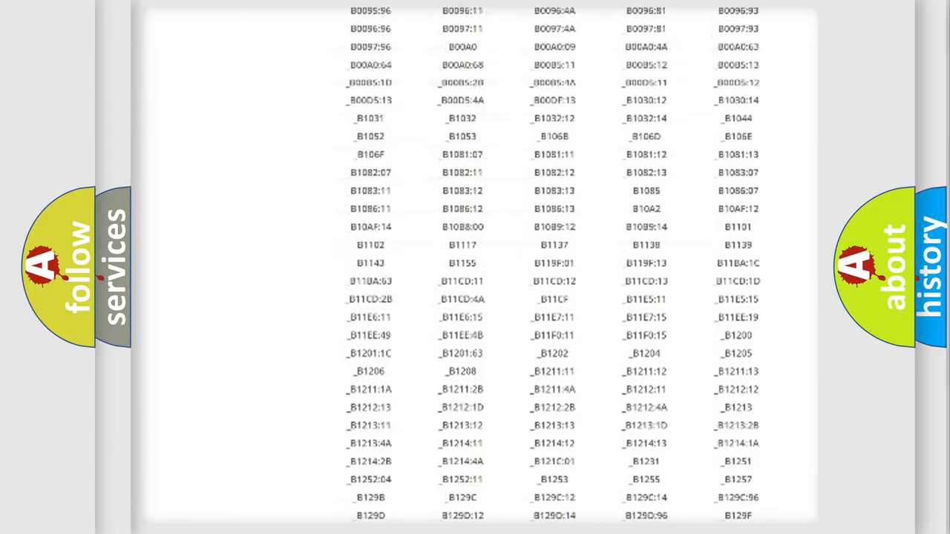
scroll("up", 3)
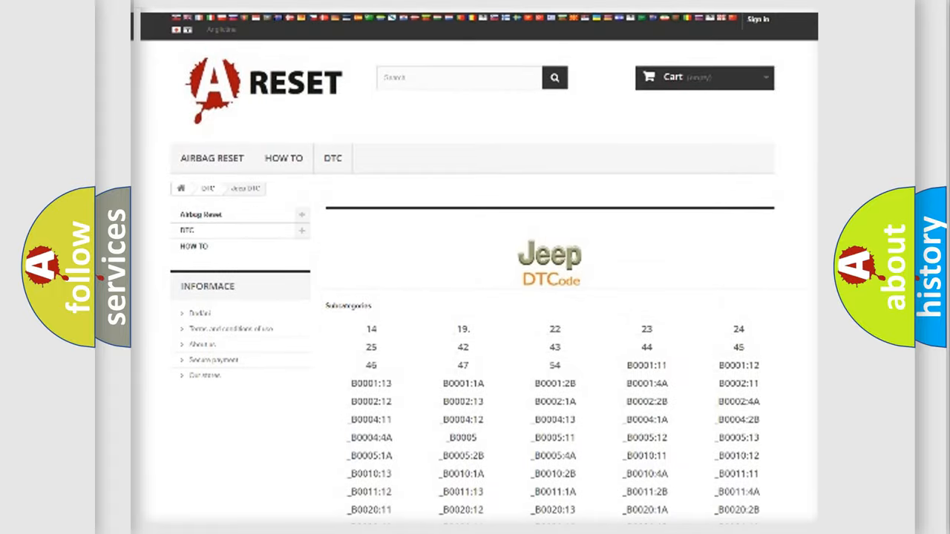